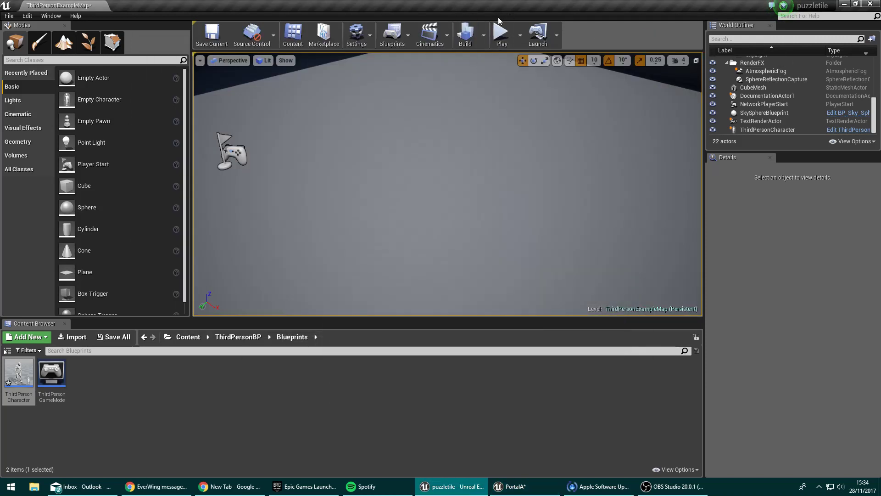
Start Play In Editor on the third-person example map and run the character around.
{"action": "left_click", "coordinate": [500, 33]}
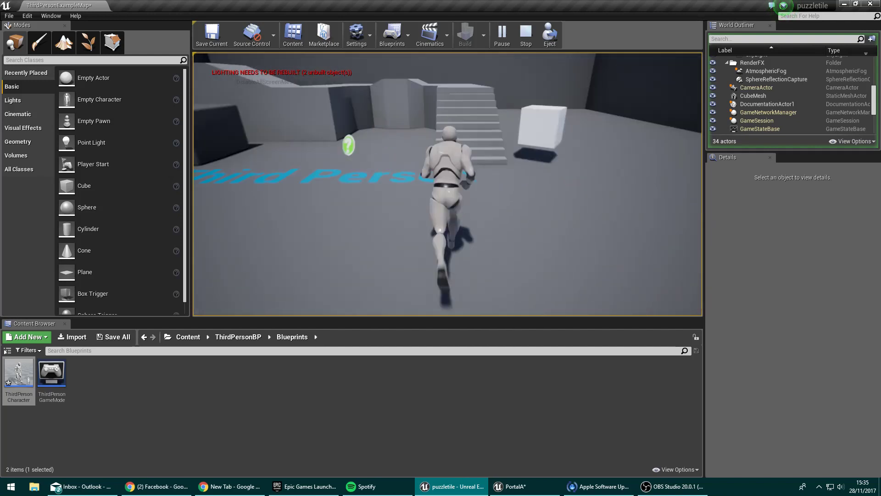
{"action": "left_click", "coordinate": [524, 34]}
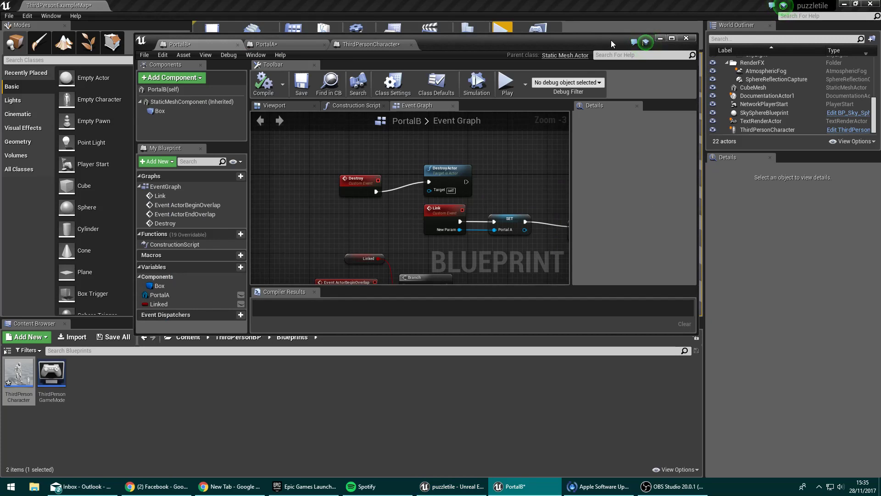
{"action": "mouse_move", "coordinate": [598, 43]}
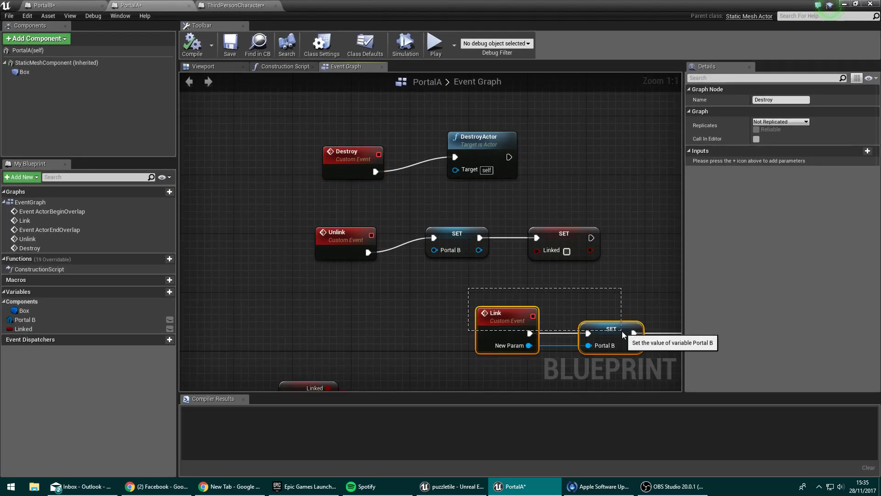
Zoom the PortalA Event Graph and select the Destroy event with its DestroyActor node.
{"action": "scroll", "scroll_direction": "down", "scroll_amount": 3}
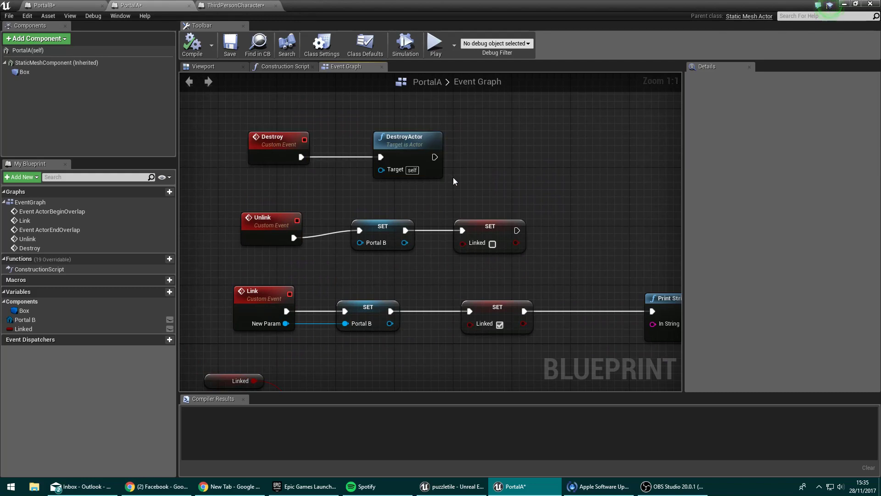
{"action": "left_click", "coordinate": [271, 137]}
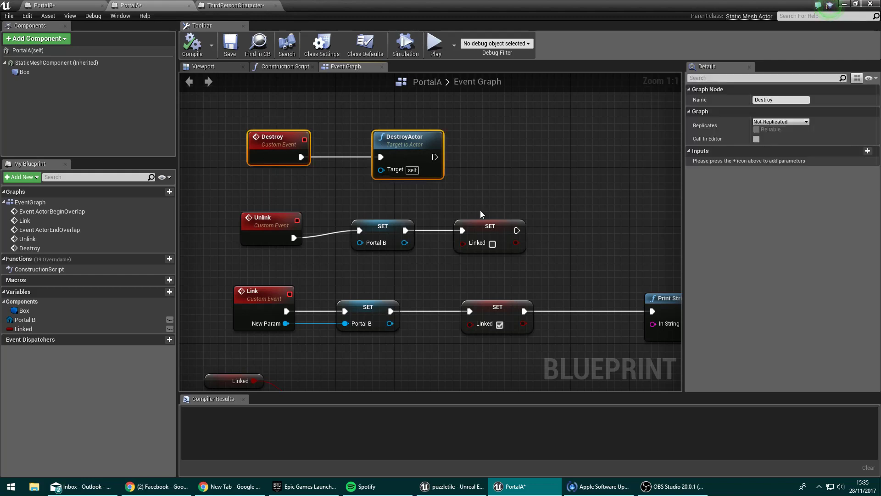
{"action": "mouse_move", "coordinate": [264, 223]}
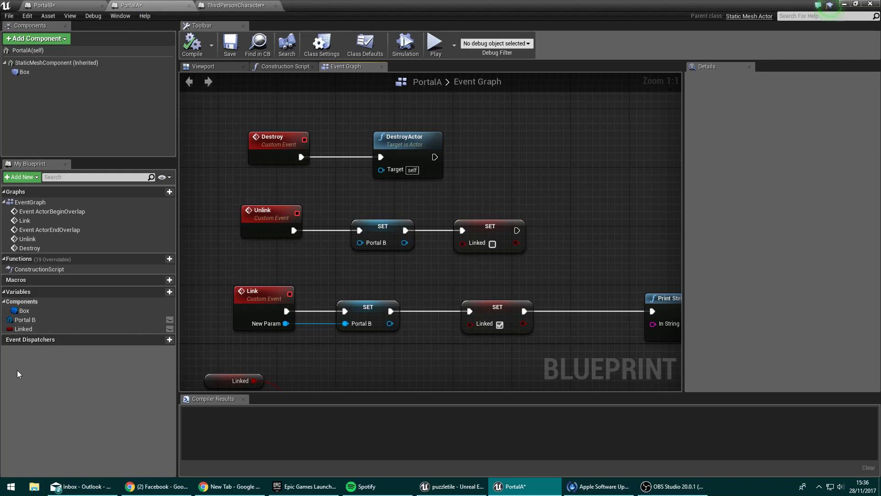
{"action": "left_click", "coordinate": [25, 320]}
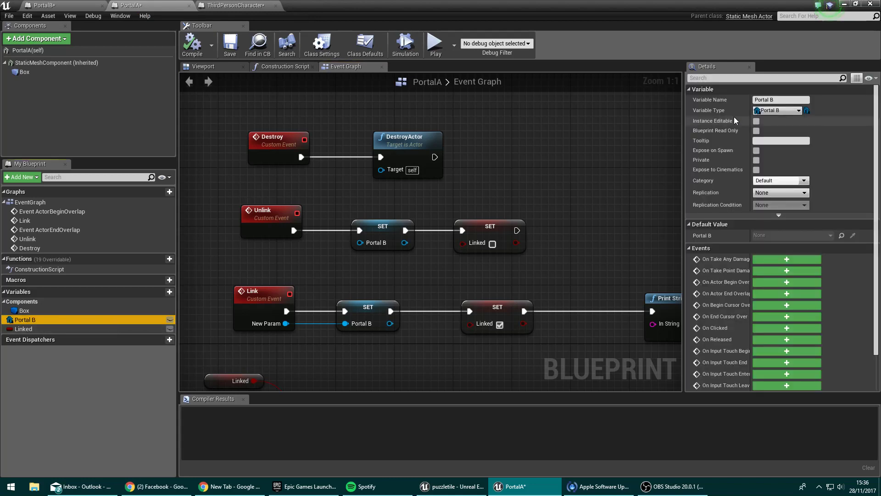
{"action": "mouse_move", "coordinate": [778, 110]}
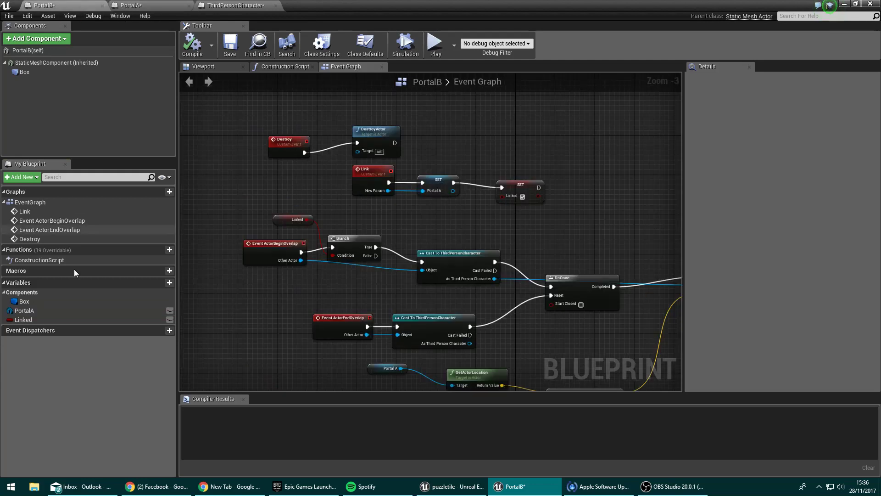
{"action": "left_click", "coordinate": [24, 310]}
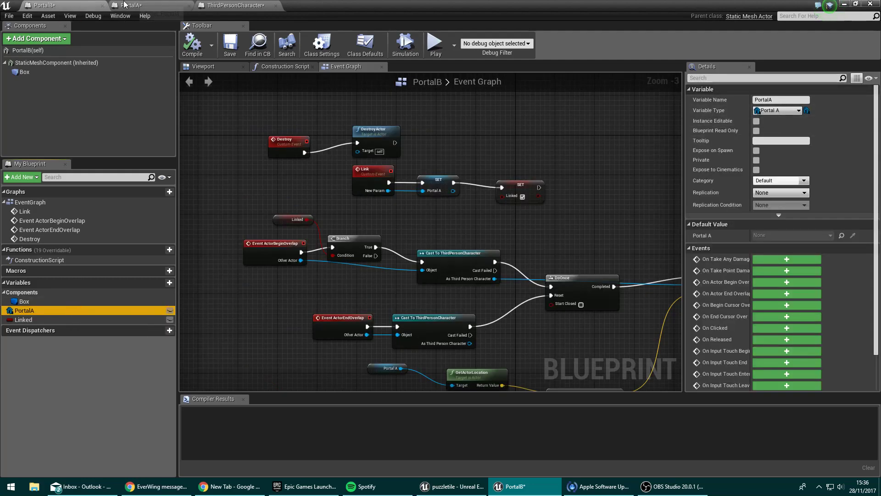
{"action": "left_click", "coordinate": [24, 319]}
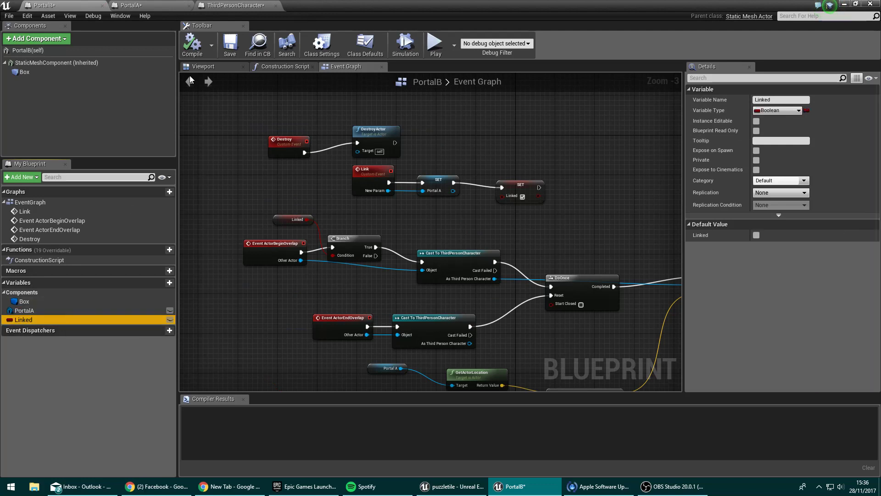
{"action": "left_click", "coordinate": [149, 5]}
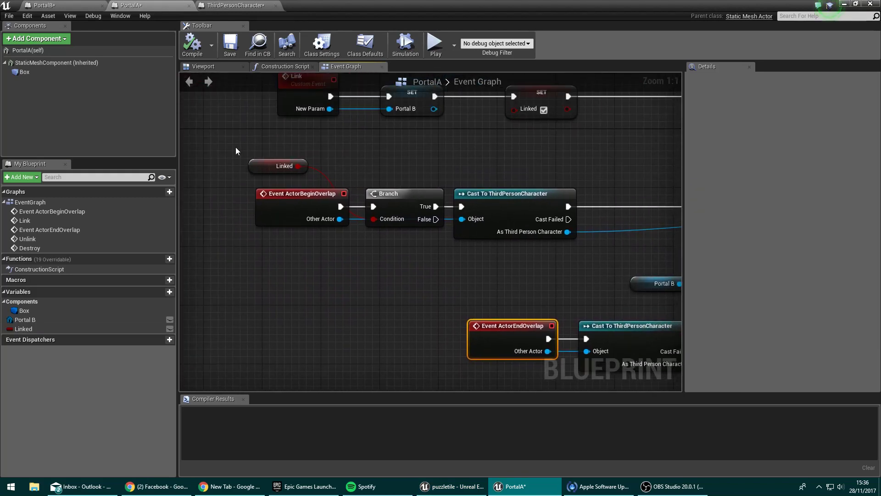
{"action": "left_click", "coordinate": [202, 66]}
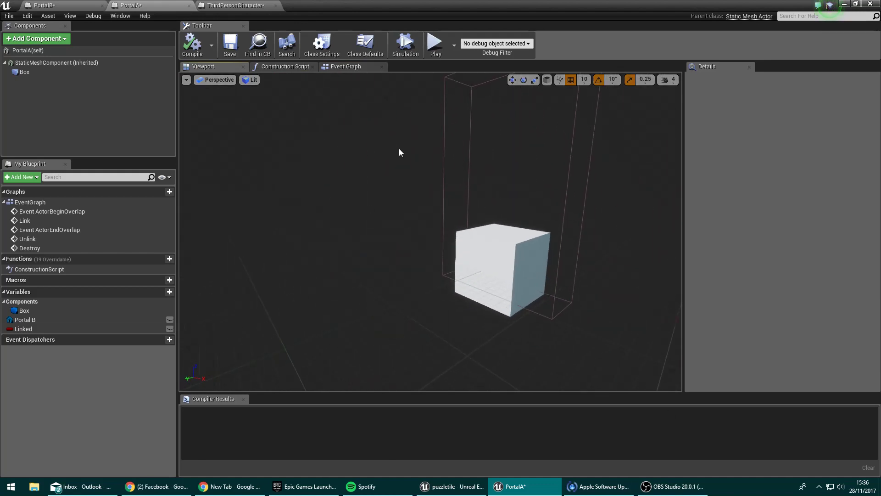
{"action": "left_click", "coordinate": [345, 66]}
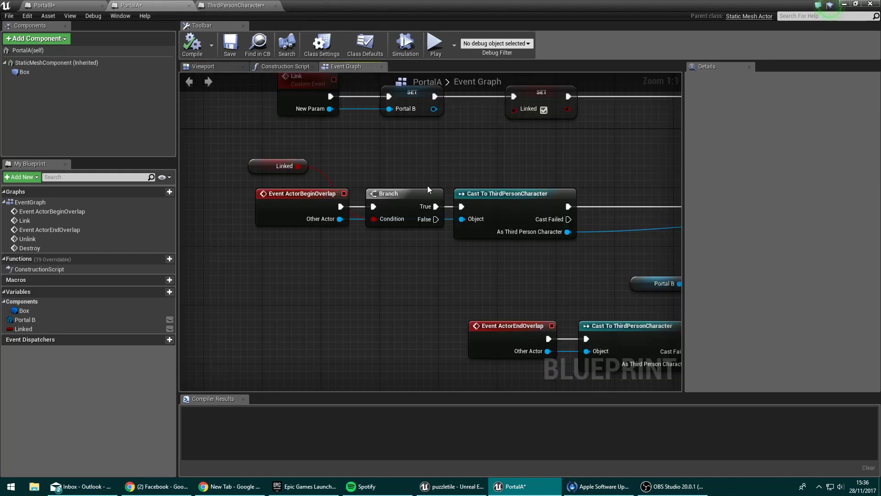
{"action": "left_click", "coordinate": [277, 165]}
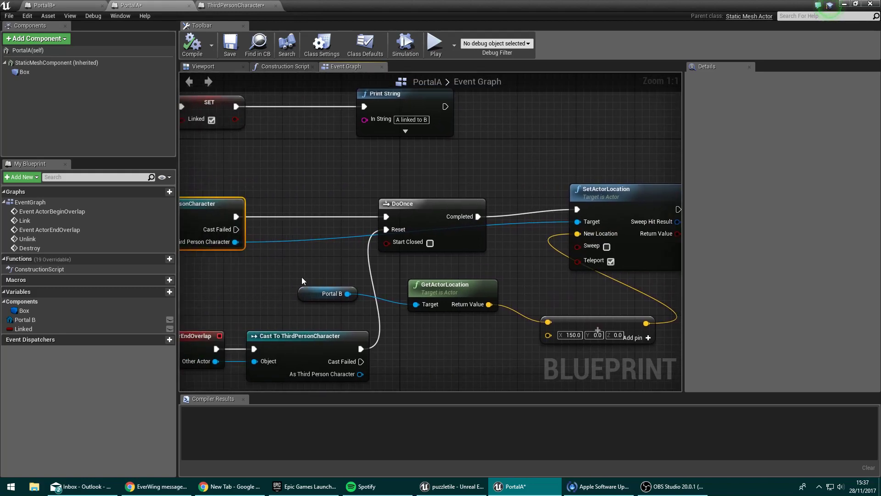
{"action": "left_click", "coordinate": [328, 293]}
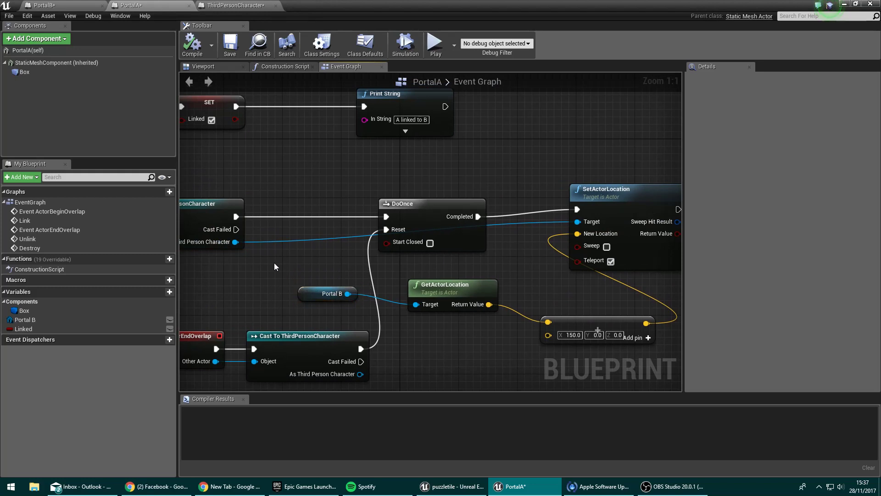
{"action": "left_click", "coordinate": [452, 292]}
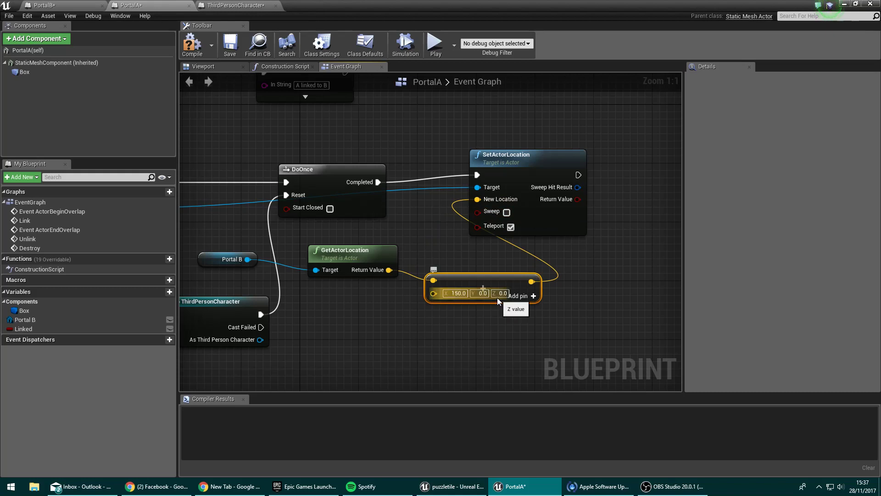
{"action": "mouse_move", "coordinate": [456, 293]}
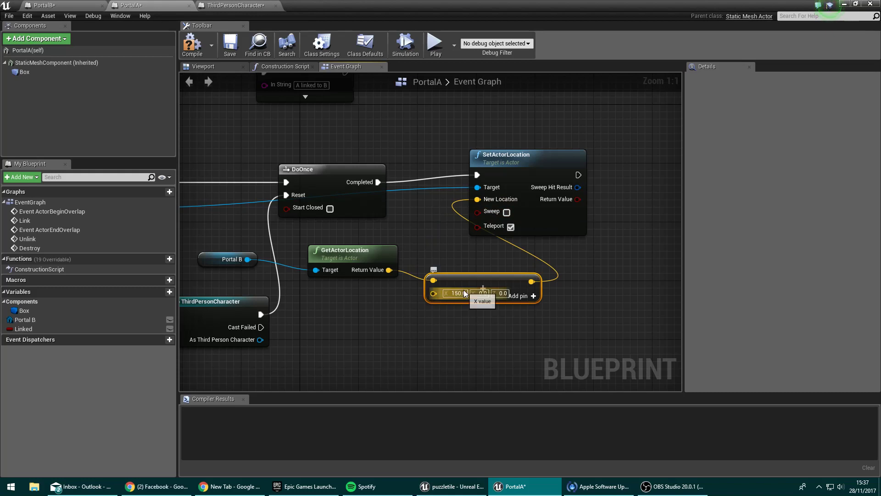
{"action": "left_click", "coordinate": [203, 66]}
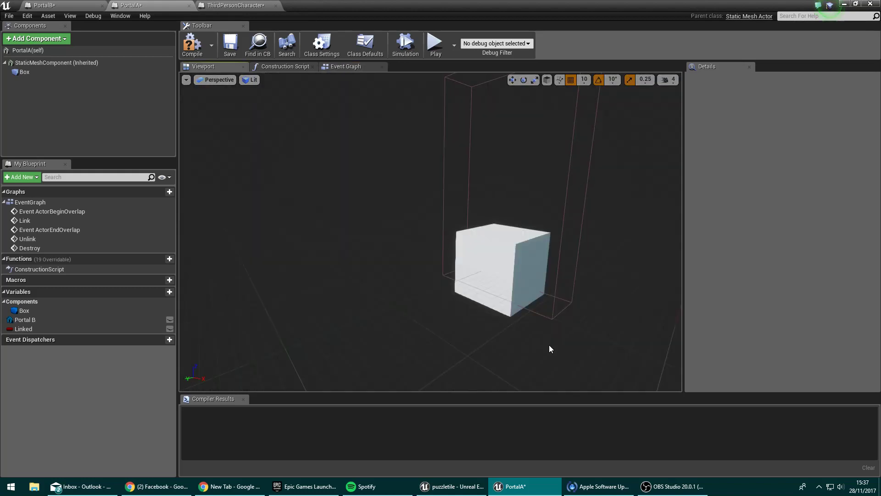
{"action": "mouse_move", "coordinate": [552, 341]}
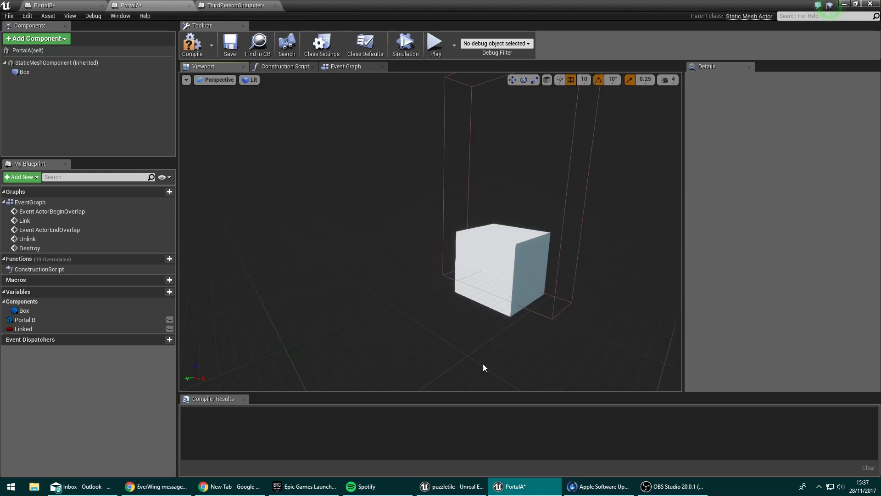
{"action": "left_click", "coordinate": [345, 66]}
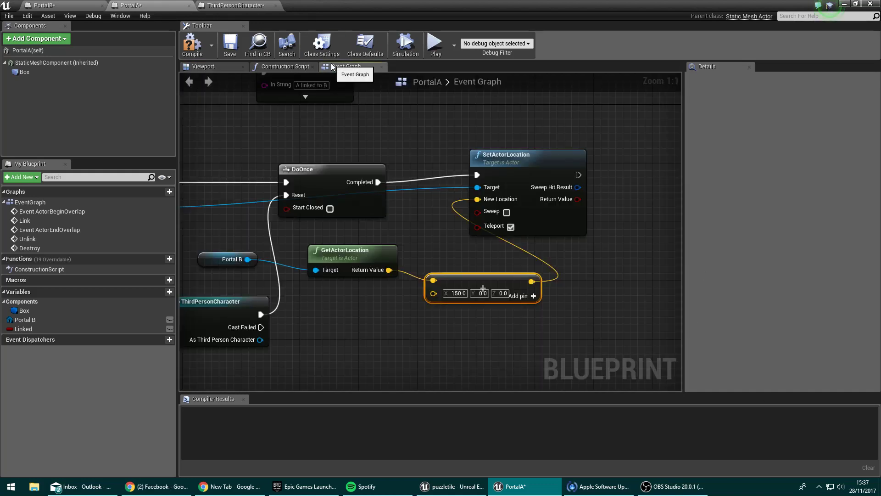
Play-test portal spawning, dismiss PortalA's DestroyActor infinite-loop error log, and return to PortalB.
{"action": "left_click_drag", "start_coordinate": [506, 155], "coordinate": [570, 155]}
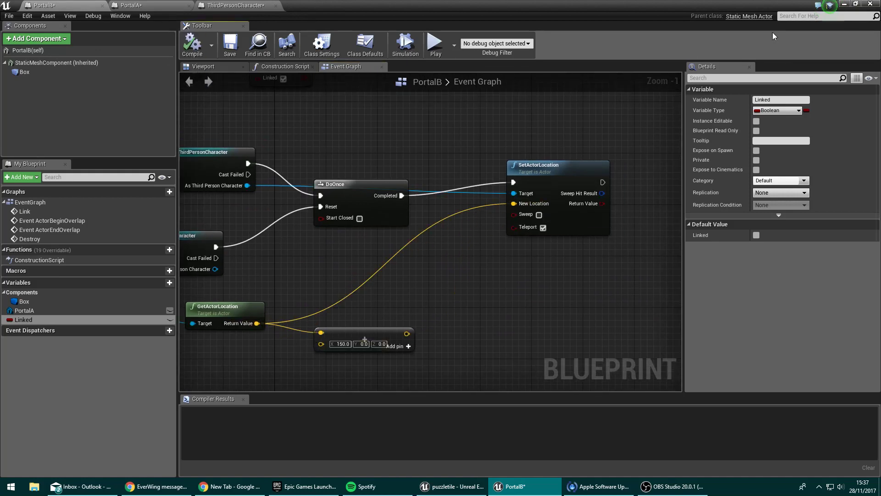
{"action": "left_click", "coordinate": [451, 486]}
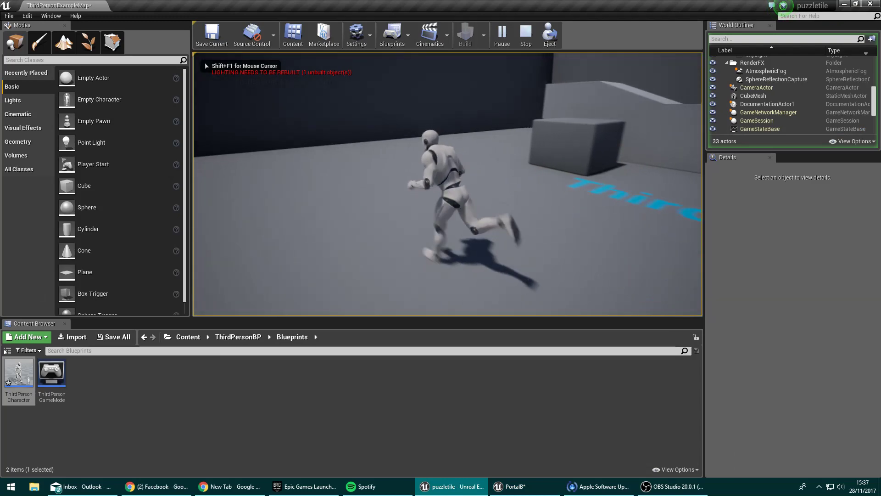
{"action": "left_click", "coordinate": [525, 34]}
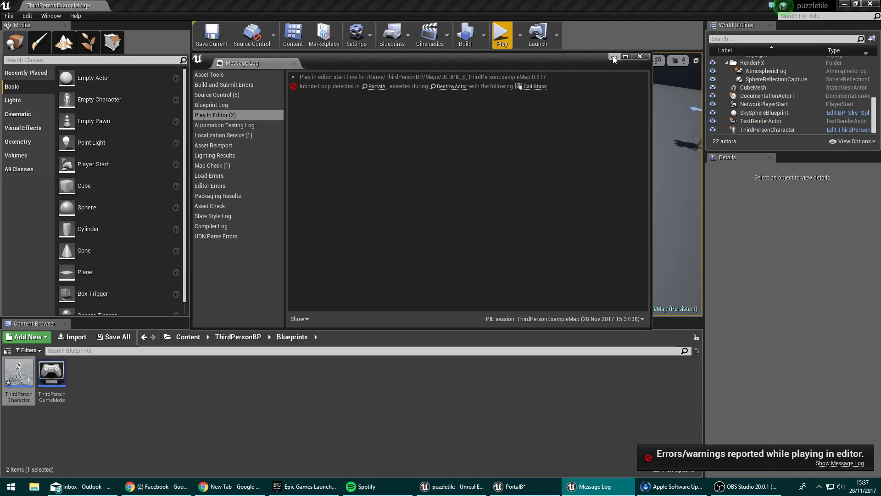
{"action": "left_click", "coordinate": [638, 56]}
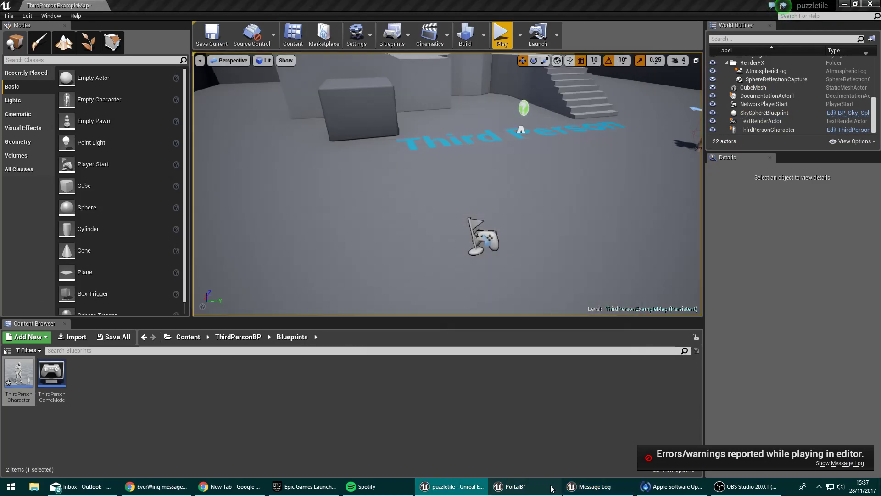
{"action": "left_click", "coordinate": [511, 486]}
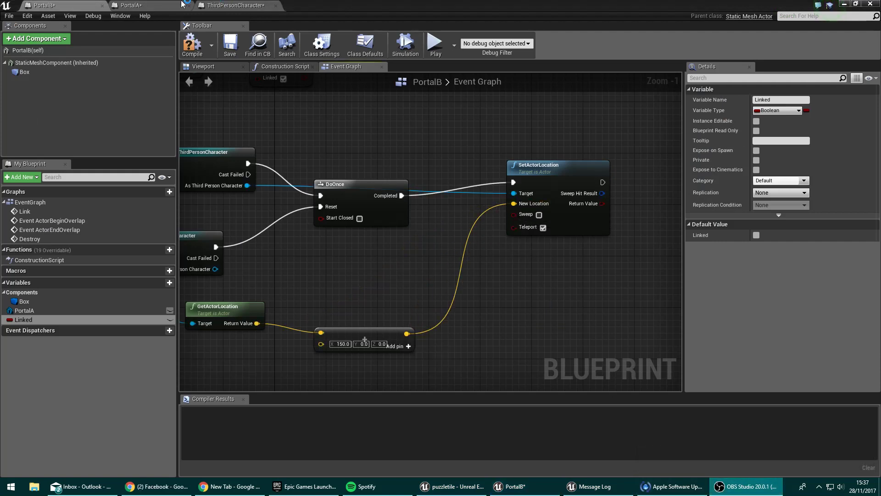
Switch to PortalA, check its Viewport portal box, then return to the Event Graph.
{"action": "left_click", "coordinate": [129, 5]}
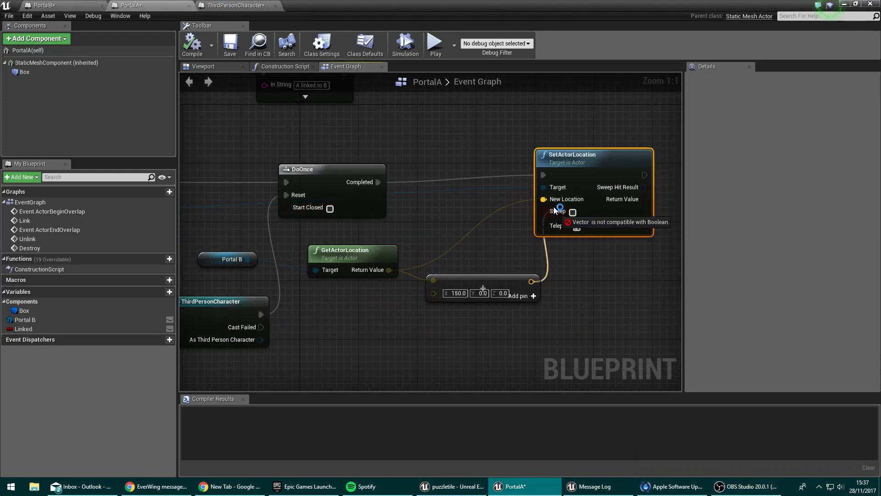
{"action": "scroll", "scroll_direction": "down", "scroll_amount": 3}
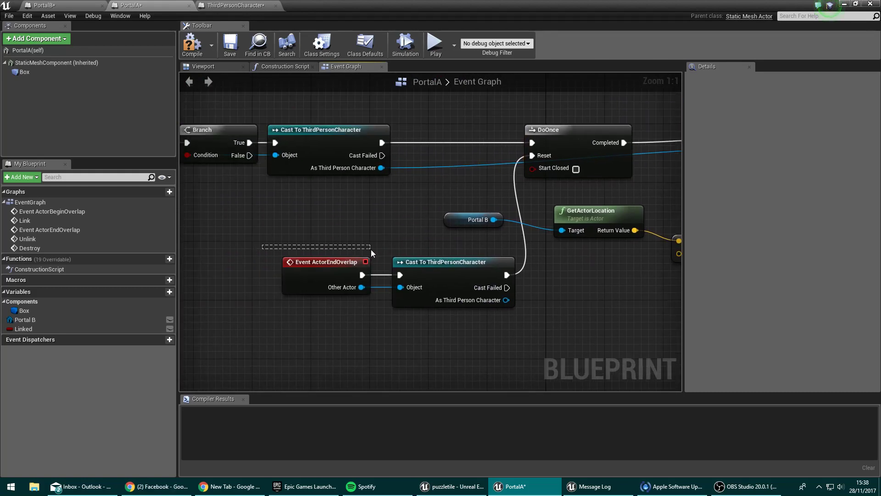
{"action": "left_click", "coordinate": [202, 66]}
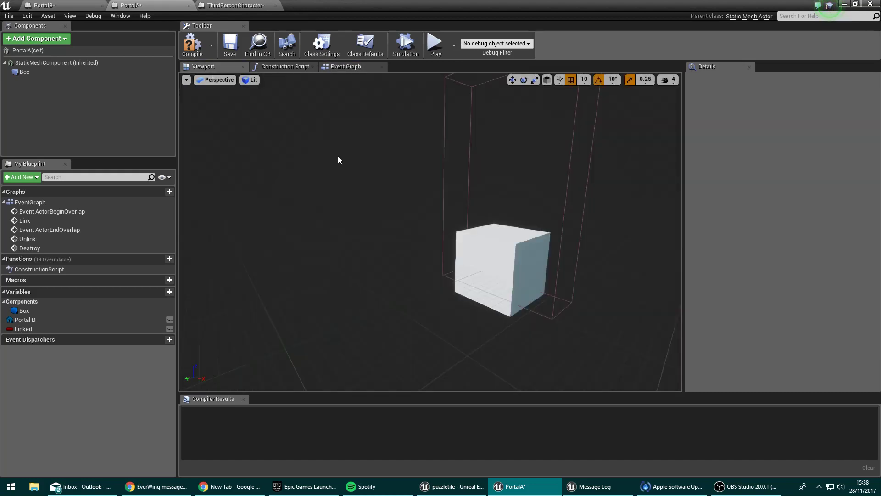
{"action": "left_click", "coordinate": [344, 66]}
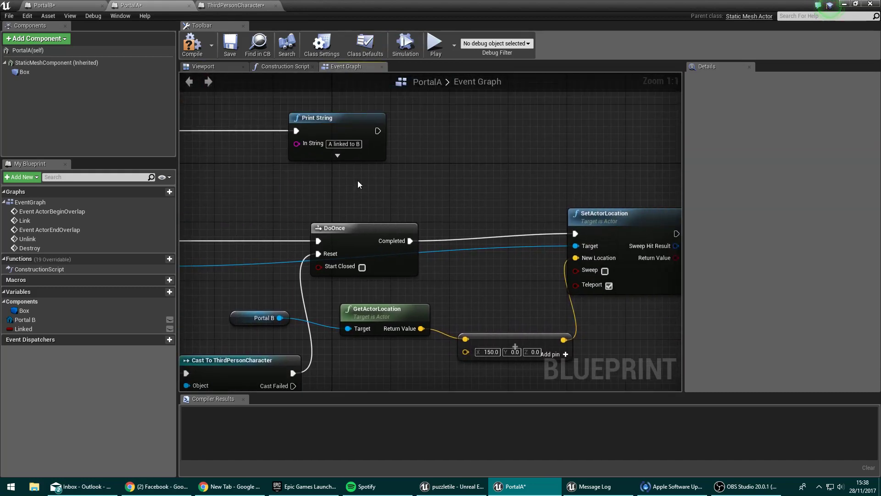
{"action": "scroll", "scroll_direction": "down", "scroll_amount": 3}
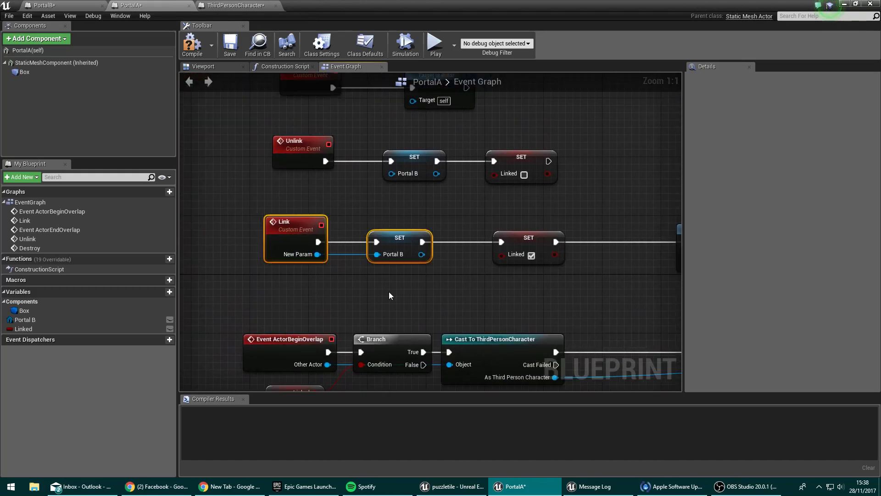
{"action": "left_click", "coordinate": [295, 225]}
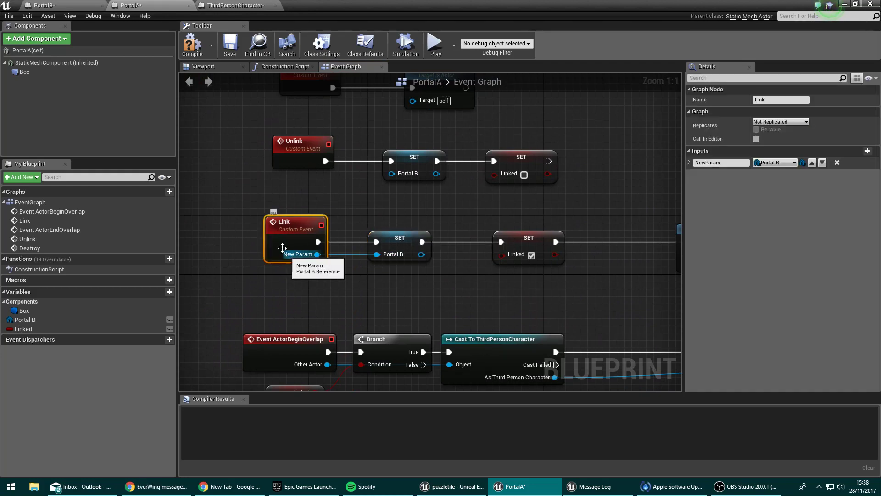
{"action": "mouse_move", "coordinate": [335, 268]}
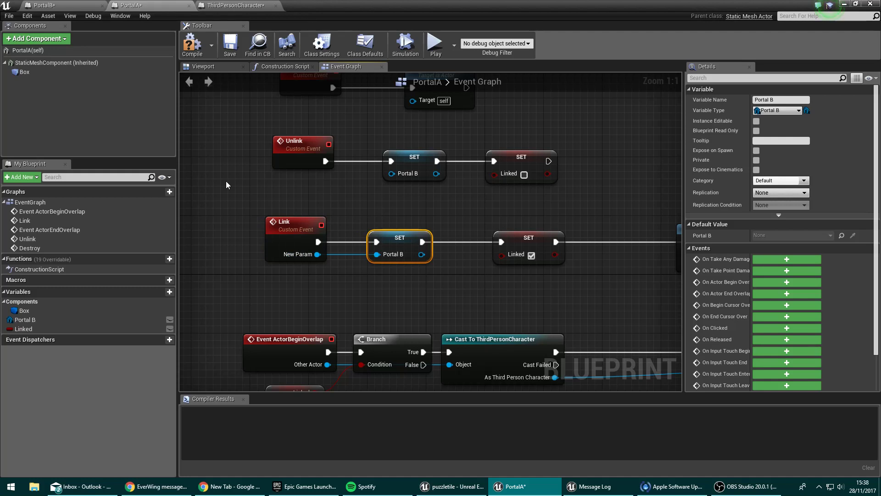
{"action": "mouse_move", "coordinate": [146, 105]}
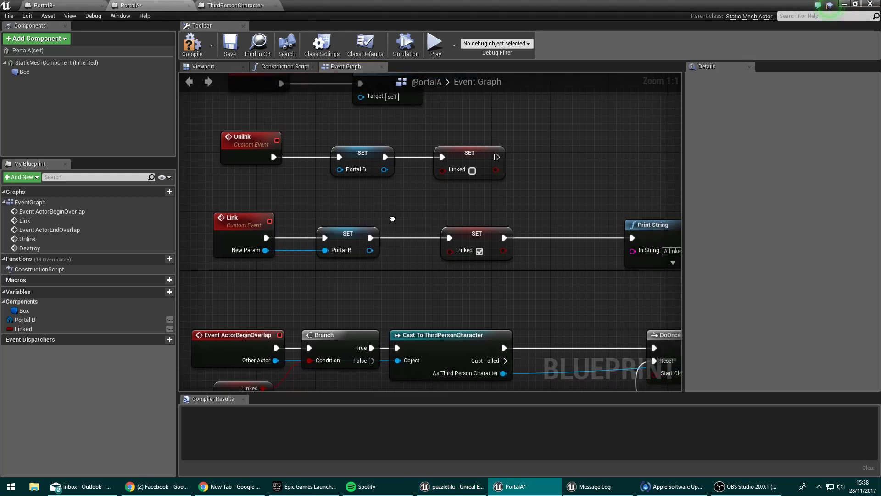
{"action": "left_click", "coordinate": [468, 236]}
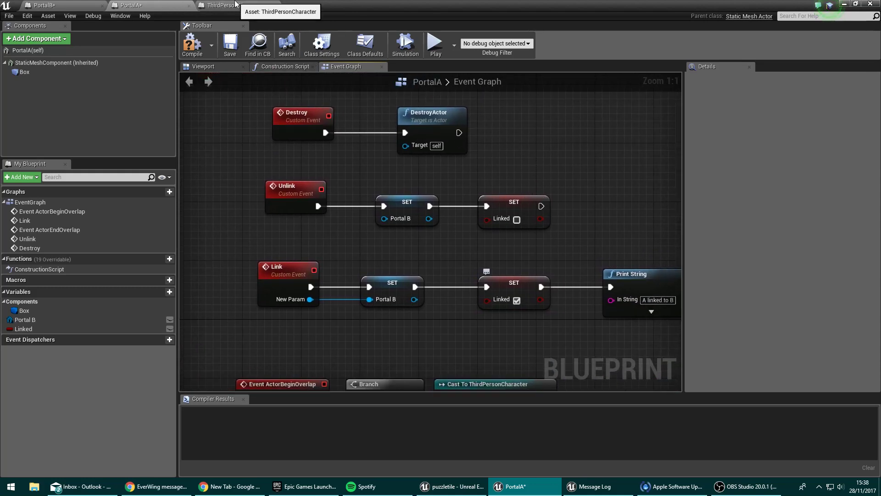
Switch to ThirdPersonCharacter and zoom and pan onto the Left Mouse Button spawn logic.
{"action": "left_click", "coordinate": [219, 5]}
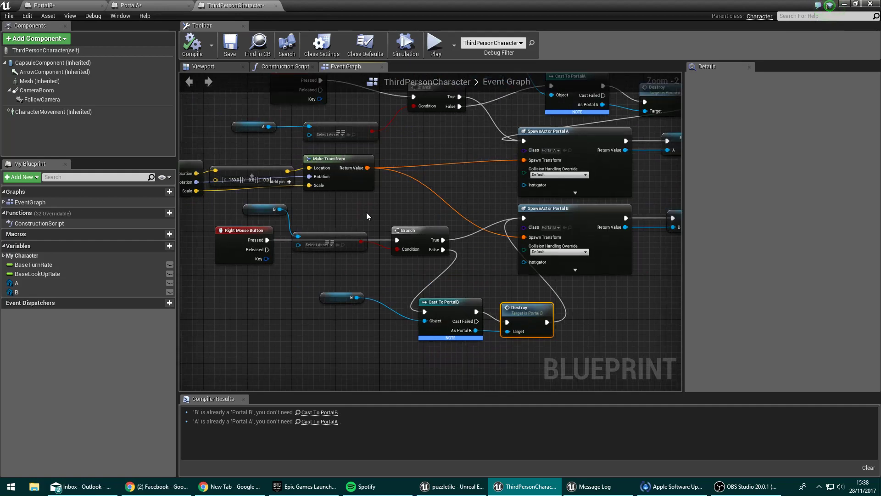
{"action": "scroll", "scroll_direction": "down", "scroll_amount": 3}
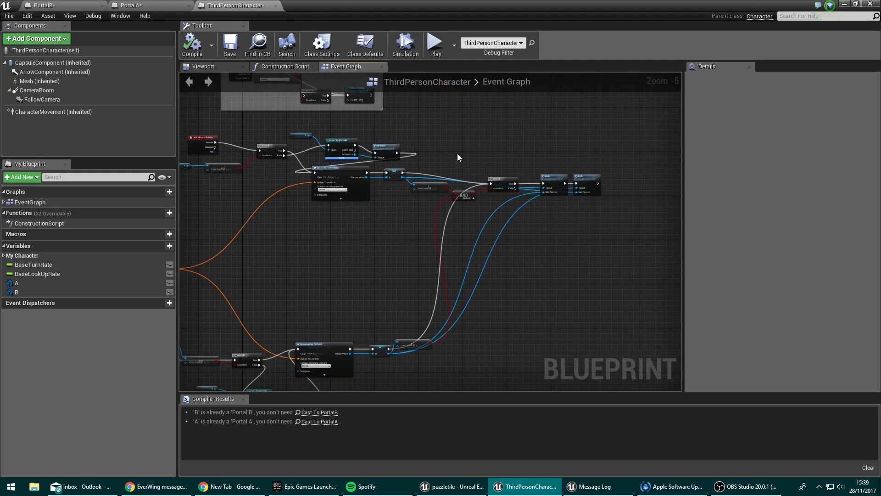
{"action": "left_click_drag", "start_coordinate": [458, 156], "coordinate": [612, 219]}
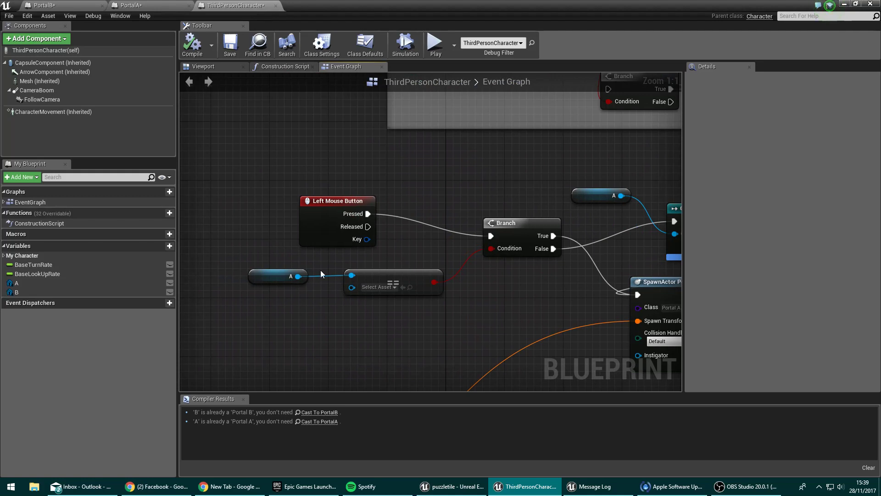
Inspect the A and B portal variables in the ThirdPersonCharacter graph.
{"action": "left_click", "coordinate": [277, 275]}
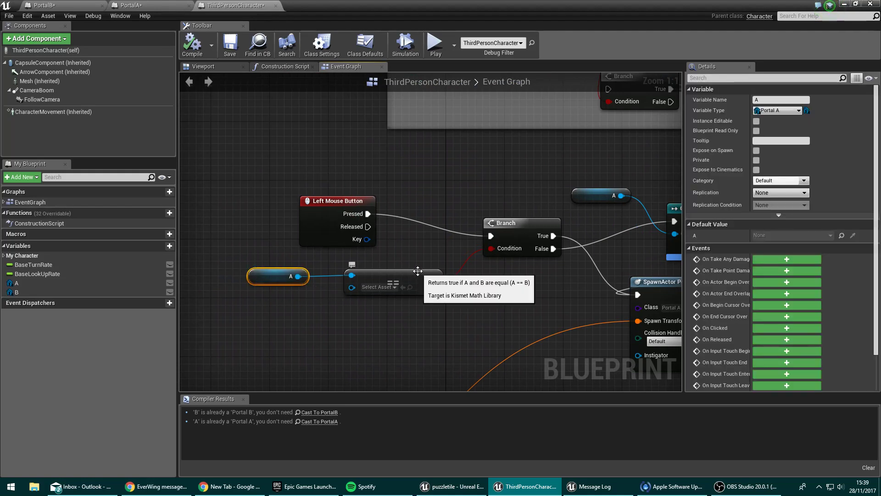
{"action": "mouse_move", "coordinate": [313, 281]}
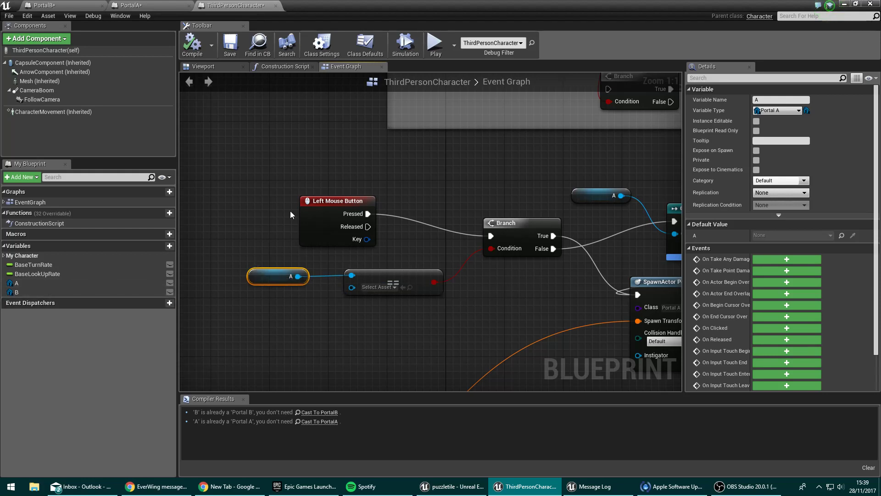
{"action": "mouse_move", "coordinate": [17, 282]}
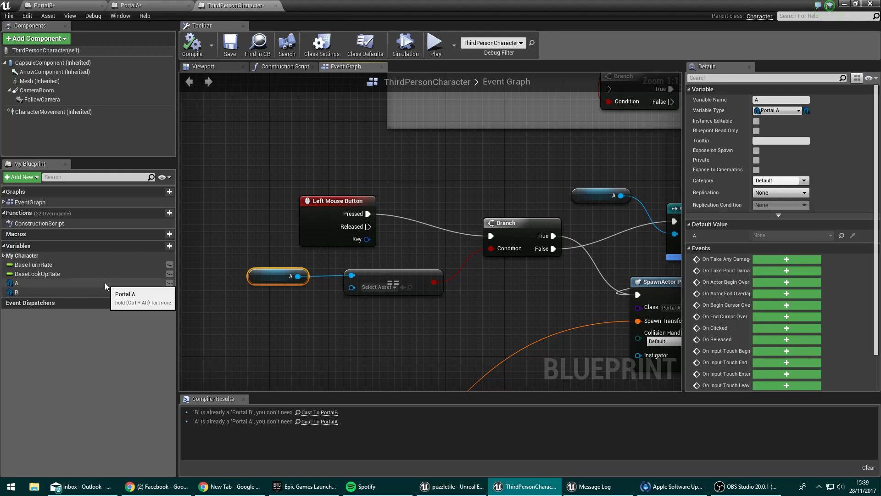
{"action": "mouse_move", "coordinate": [15, 292]}
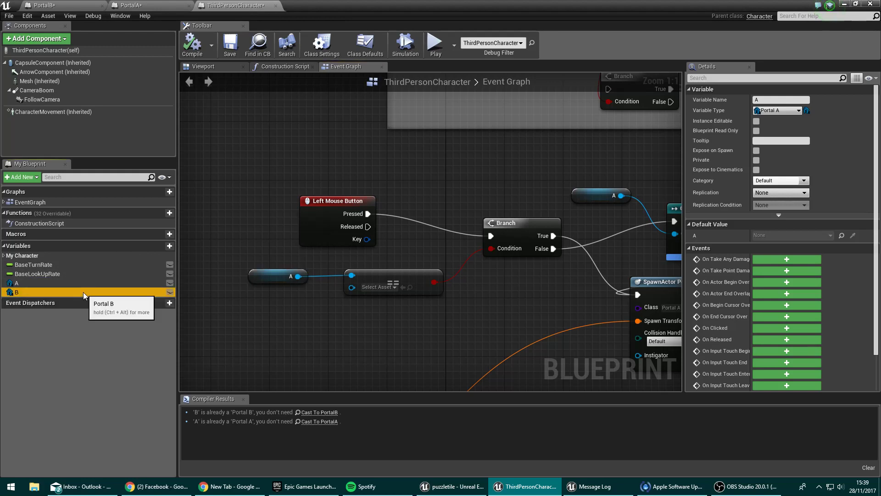
{"action": "left_click", "coordinate": [16, 292]}
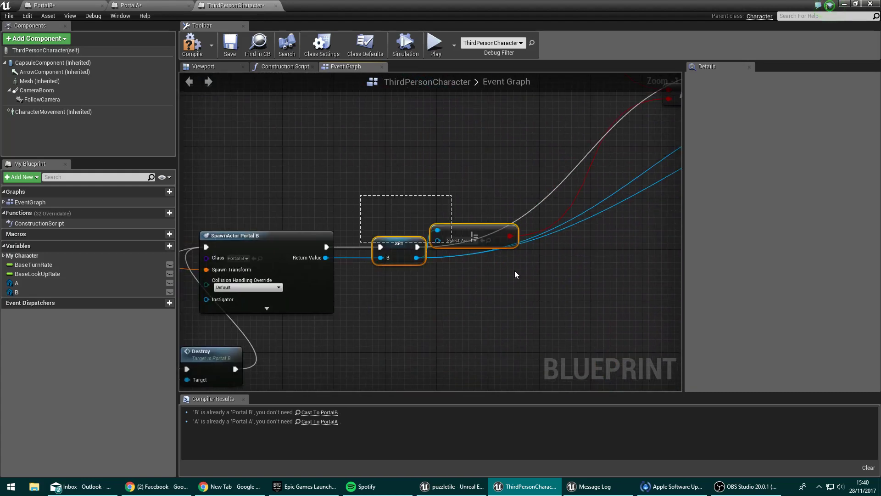
Pan to the AND-gated Branch and Link calls, checking PortalB's Link event meanwhile.
{"action": "left_click_drag", "start_coordinate": [516, 275], "coordinate": [413, 254]}
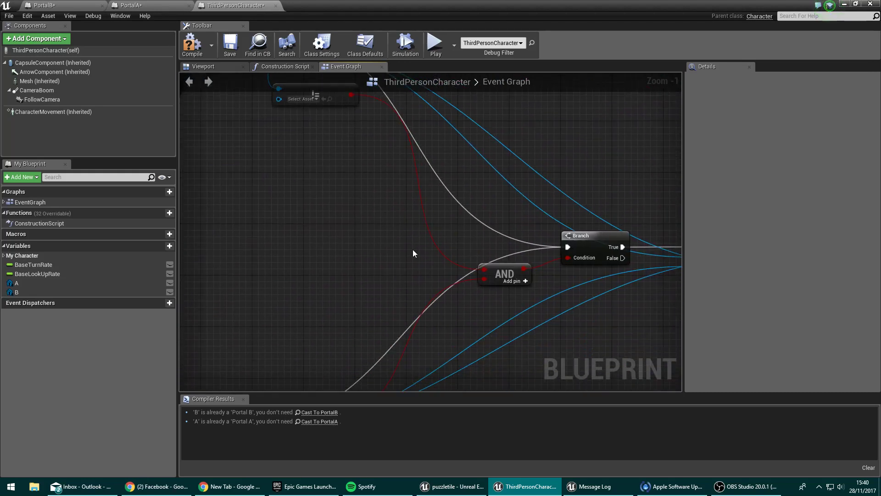
{"action": "left_click_drag", "start_coordinate": [504, 273], "coordinate": [478, 254]}
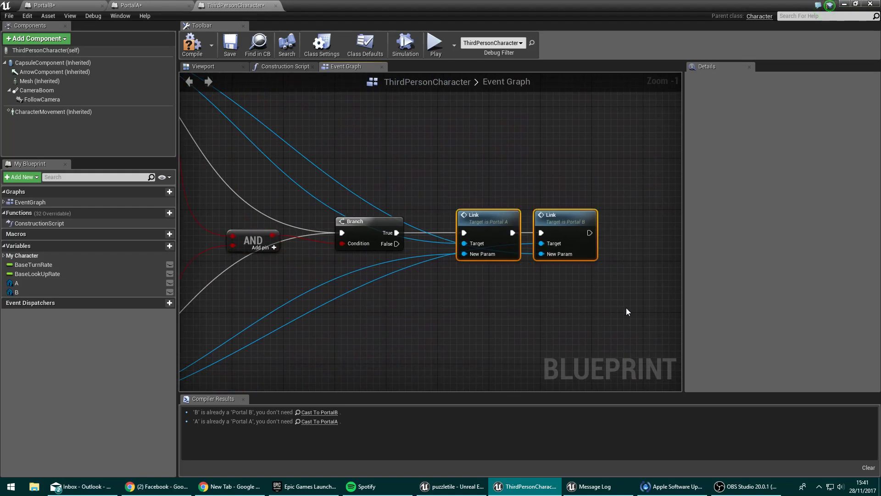
{"action": "left_click", "coordinate": [42, 5]}
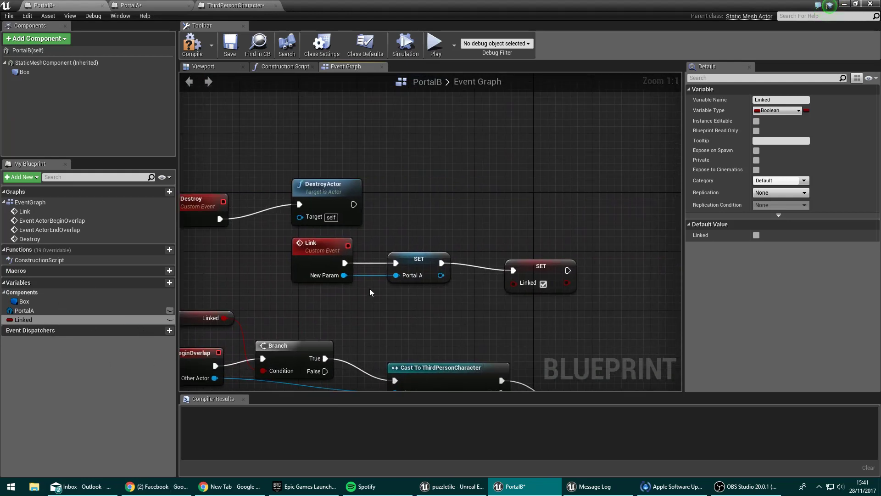
{"action": "left_click", "coordinate": [230, 5]}
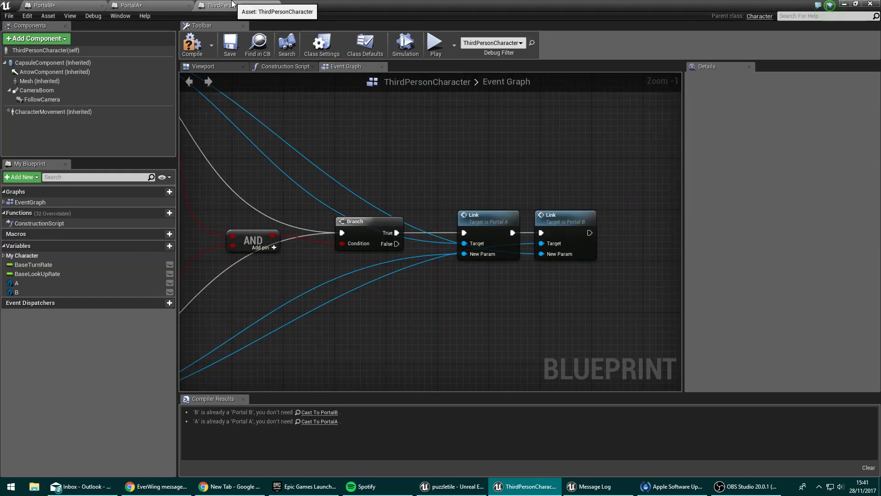
{"action": "scroll", "scroll_direction": "down", "scroll_amount": 3}
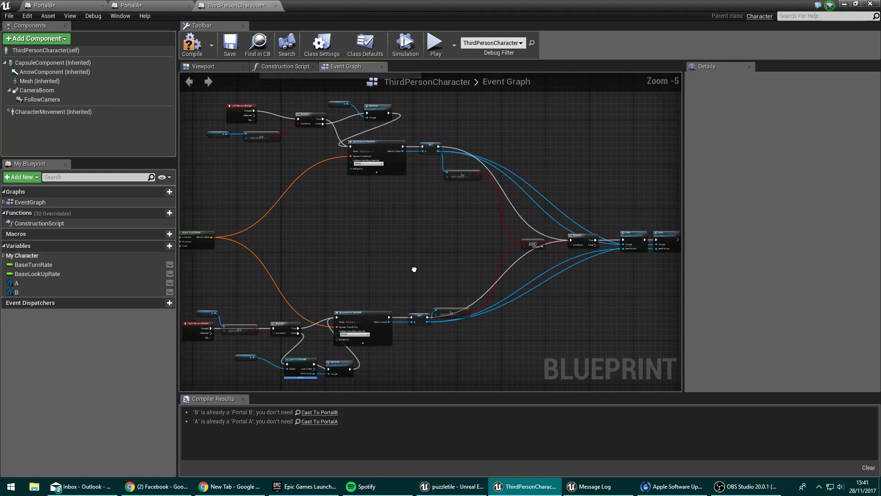
Enable Teleport on PortalA's SetActorLocation, nudge the node, then return to the level editor.
{"action": "left_click", "coordinate": [150, 5]}
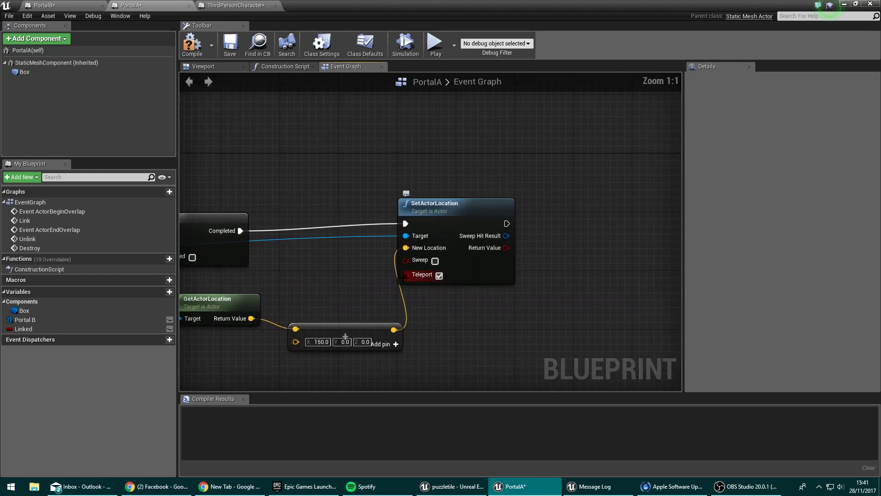
{"action": "mouse_move", "coordinate": [449, 205]}
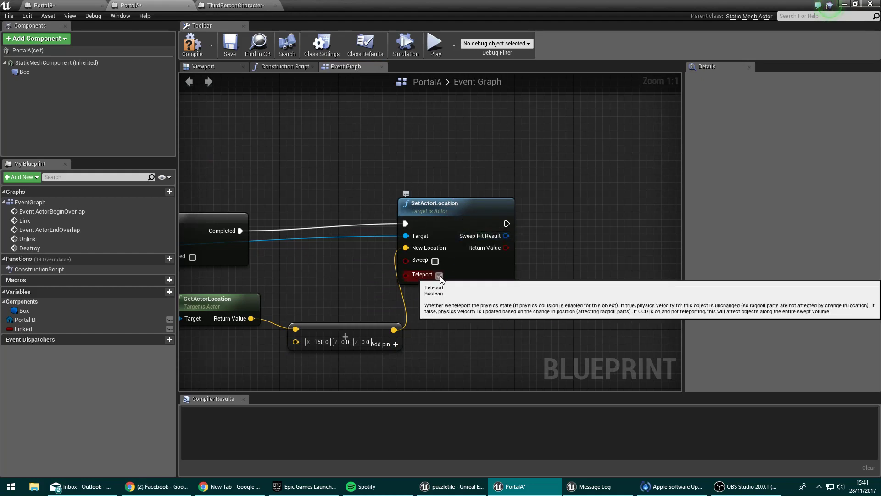
{"action": "left_click", "coordinate": [438, 275]}
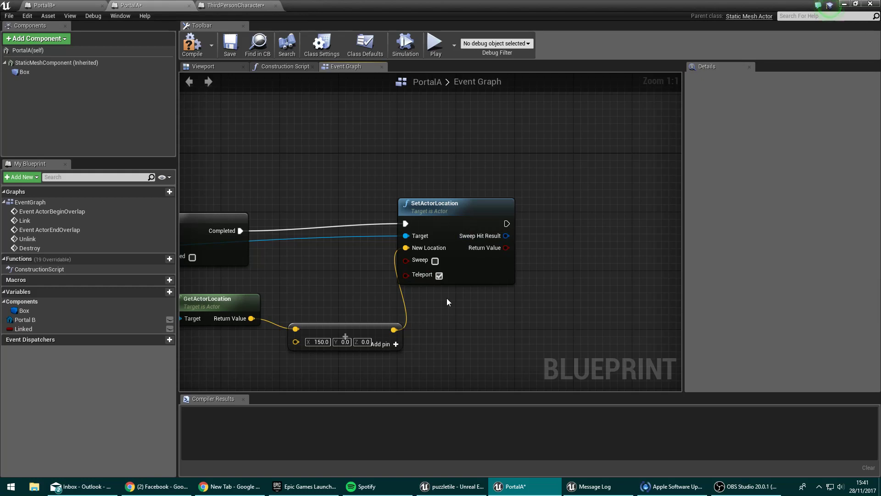
{"action": "mouse_move", "coordinate": [439, 274]}
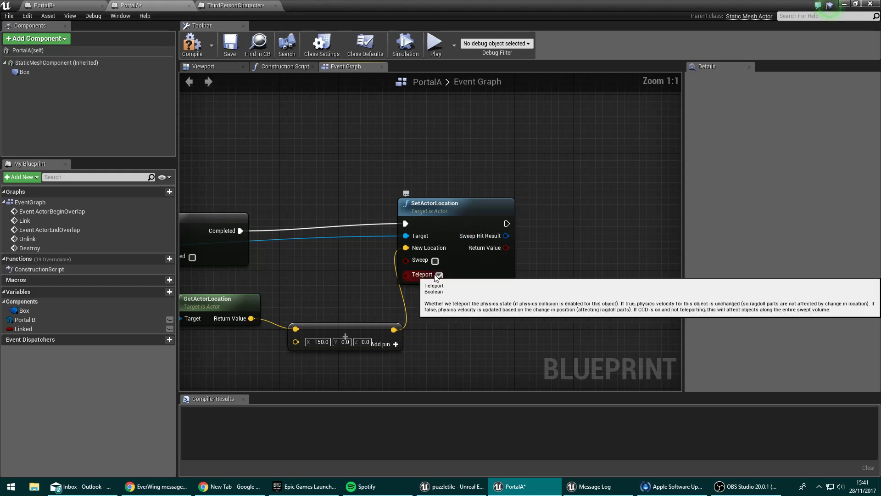
{"action": "left_click", "coordinate": [438, 274]}
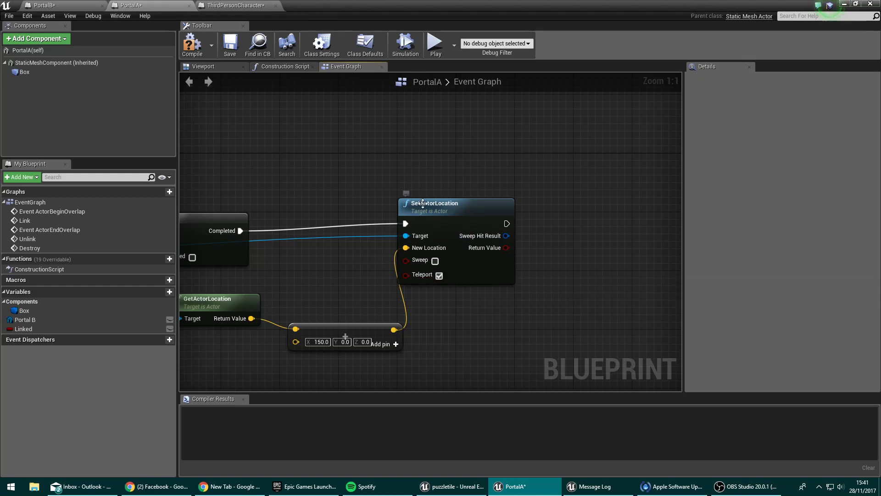
{"action": "mouse_move", "coordinate": [447, 215]}
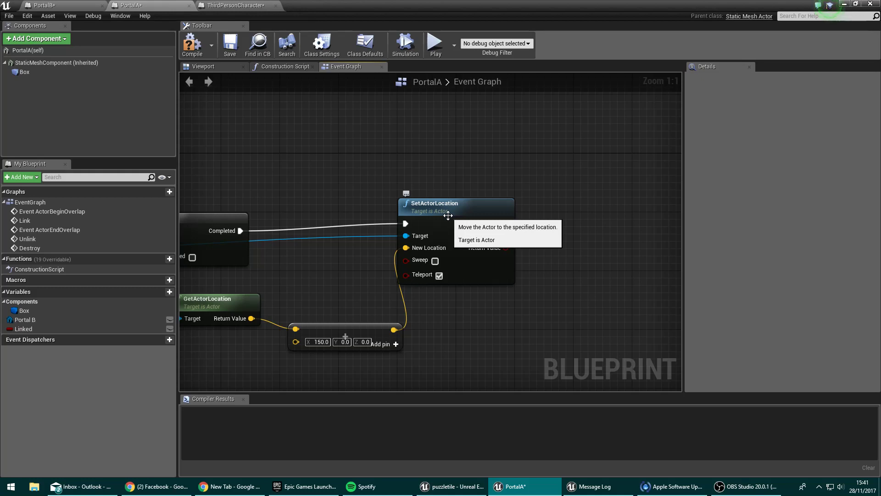
{"action": "mouse_move", "coordinate": [513, 293]}
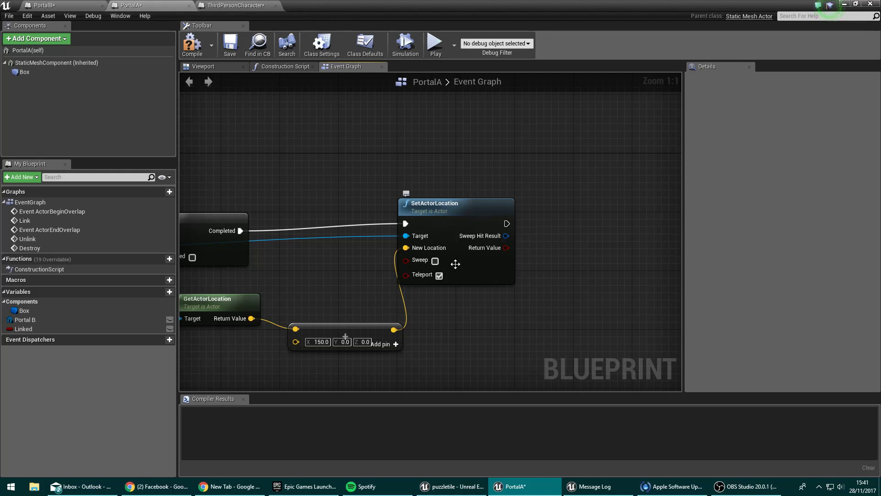
{"action": "mouse_move", "coordinate": [422, 274]}
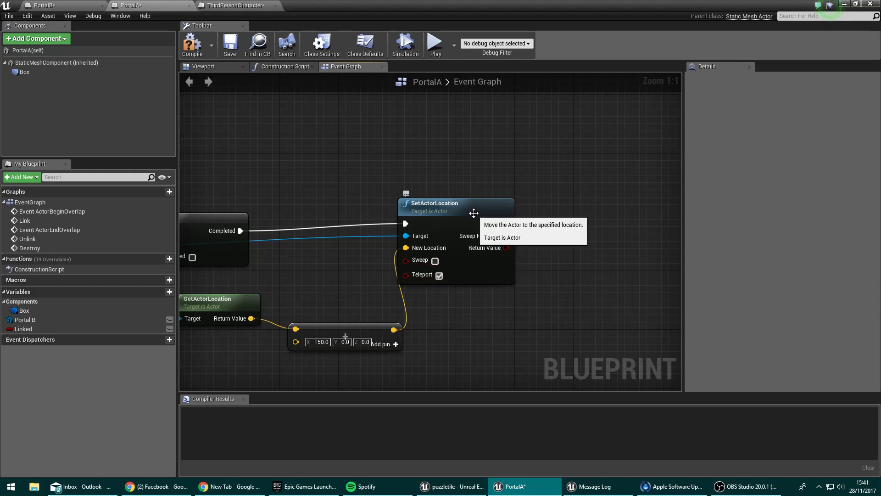
{"action": "left_click_drag", "start_coordinate": [457, 203], "coordinate": [500, 211]}
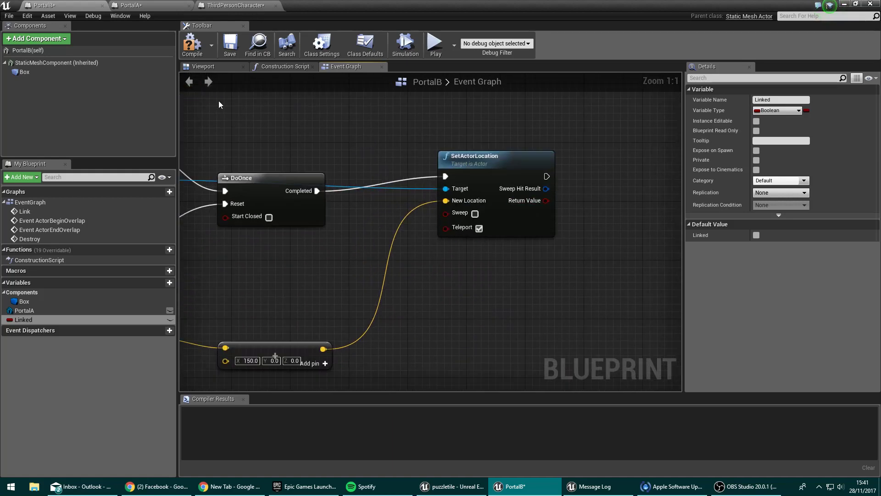
{"action": "left_click", "coordinate": [132, 5]}
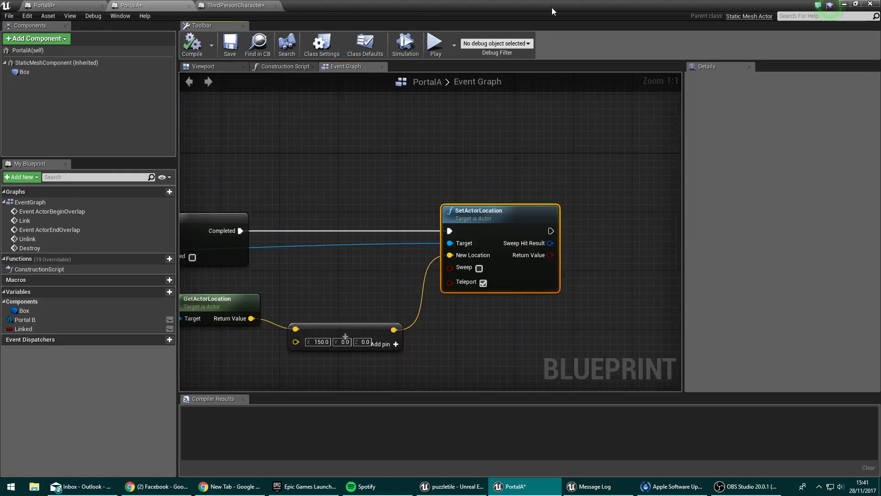
{"action": "left_click", "coordinate": [451, 486]}
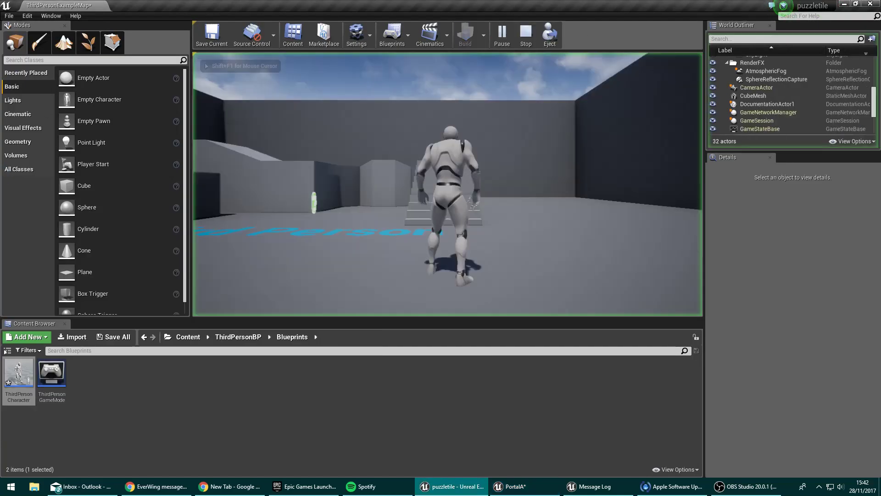